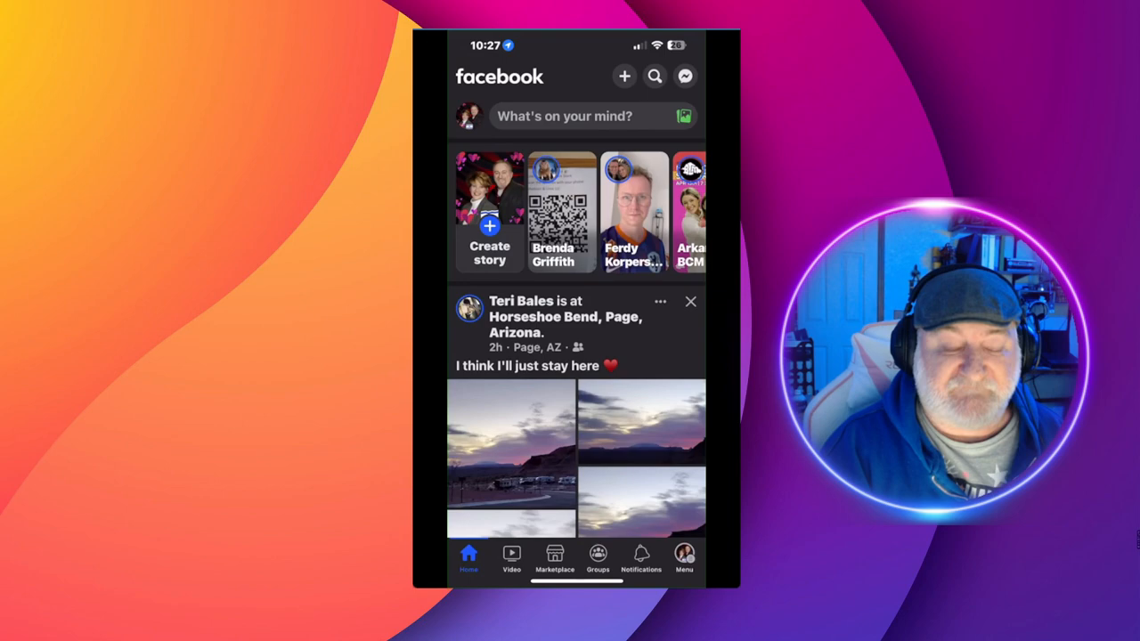
- Save the WordHero sponsored video ad into a named saved collection
{"action": "scroll", "scroll_direction": "down", "scroll_amount": 3}
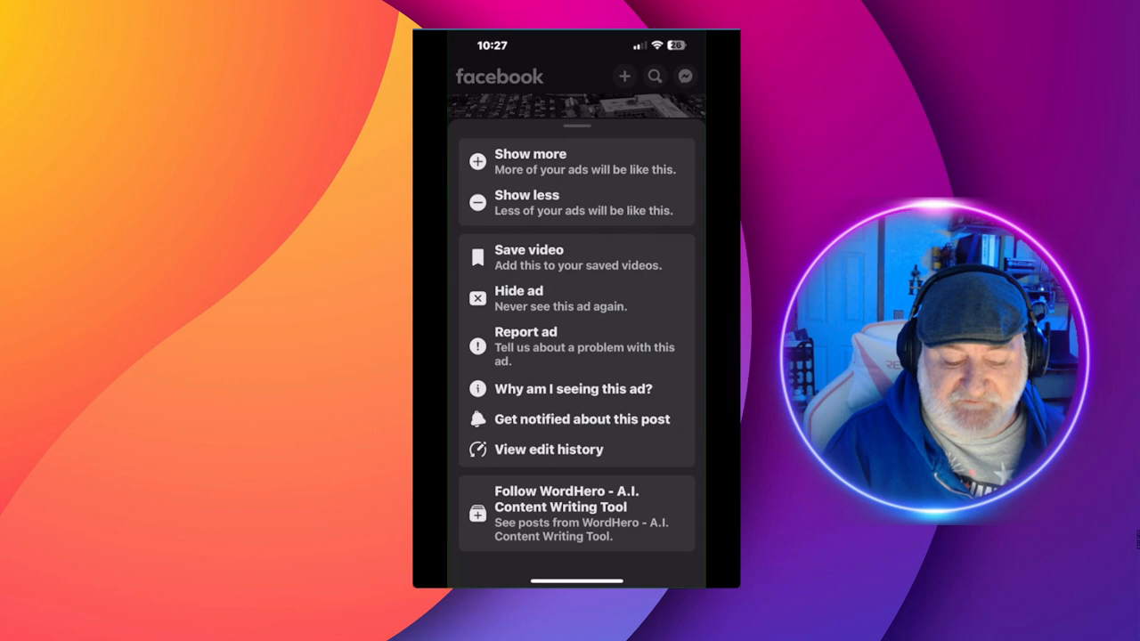
{"action": "left_click", "coordinate": [528, 250]}
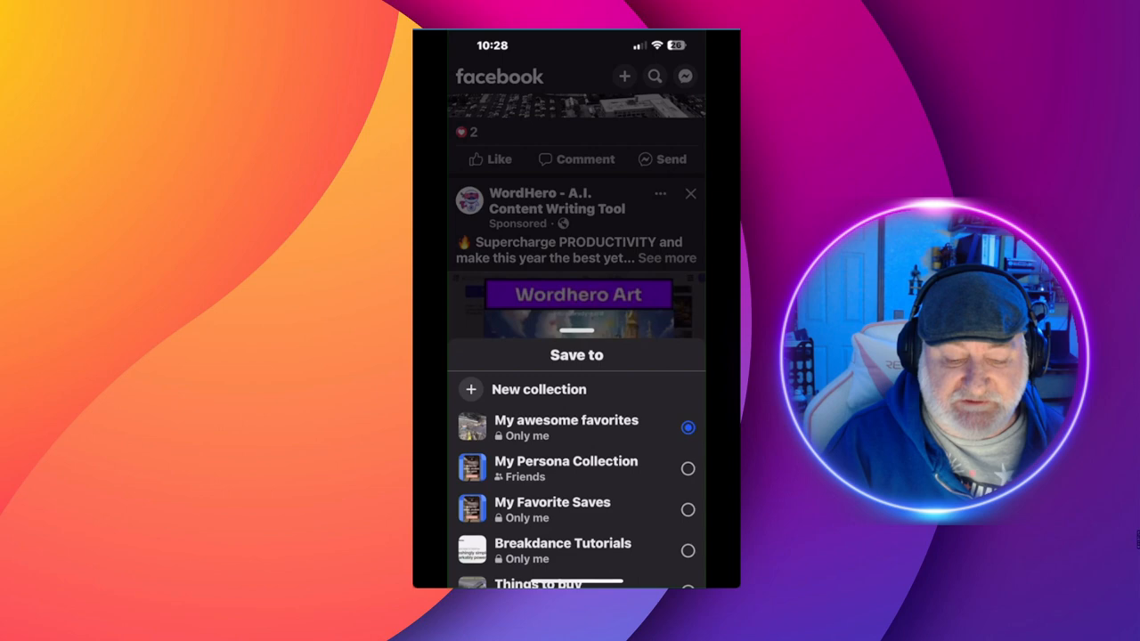
{"action": "left_click", "coordinate": [538, 389]}
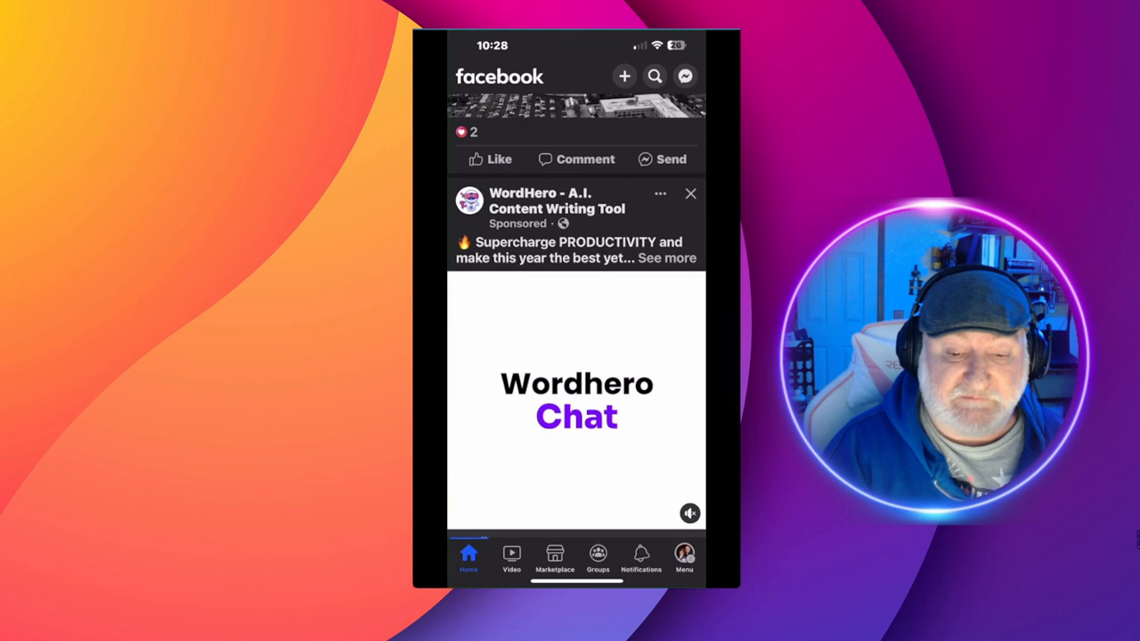
- Go to Menu > Saved and open the Discvr Blog 'How a starfish walks' video
{"action": "left_click", "coordinate": [684, 557]}
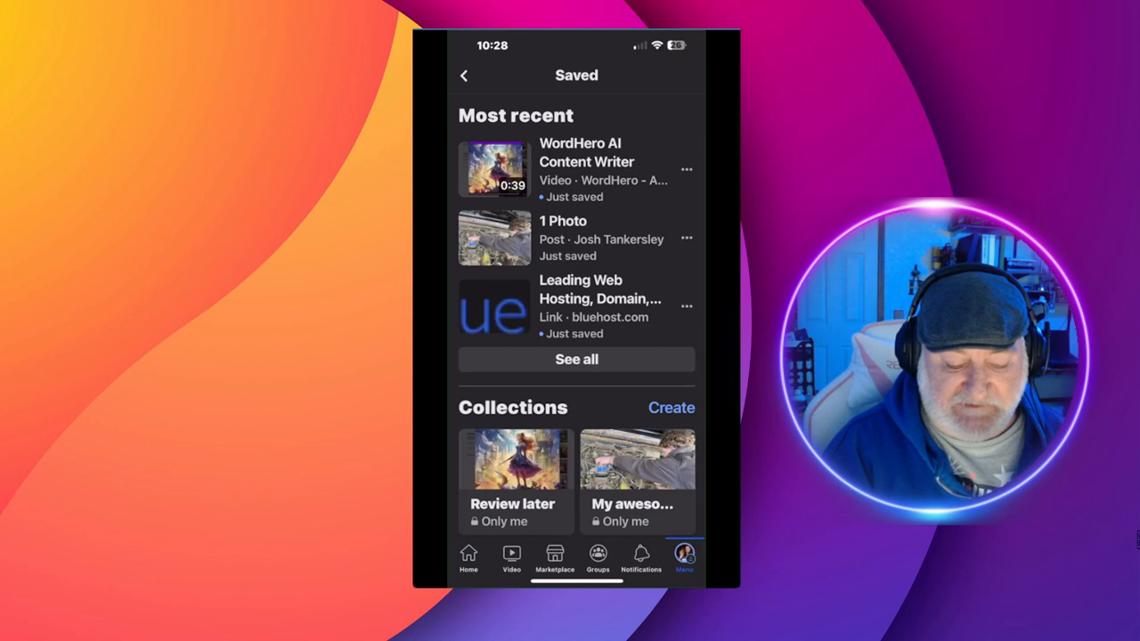
{"action": "left_click", "coordinate": [494, 168]}
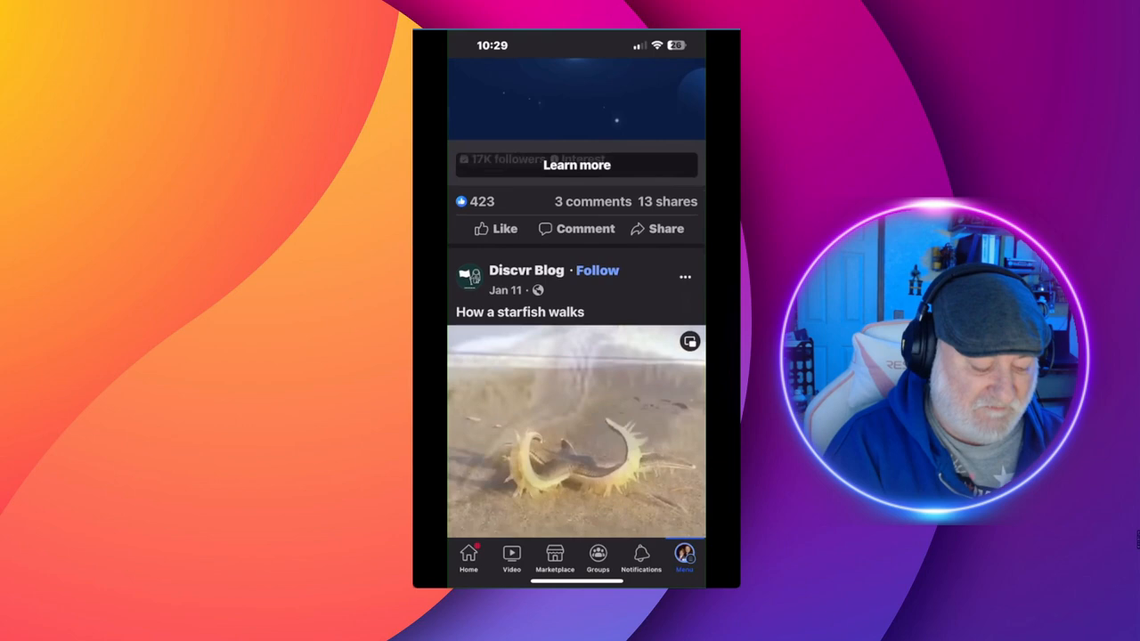
- Scroll down past the posts toward the home news feed
{"action": "scroll", "scroll_direction": "down", "scroll_amount": 3}
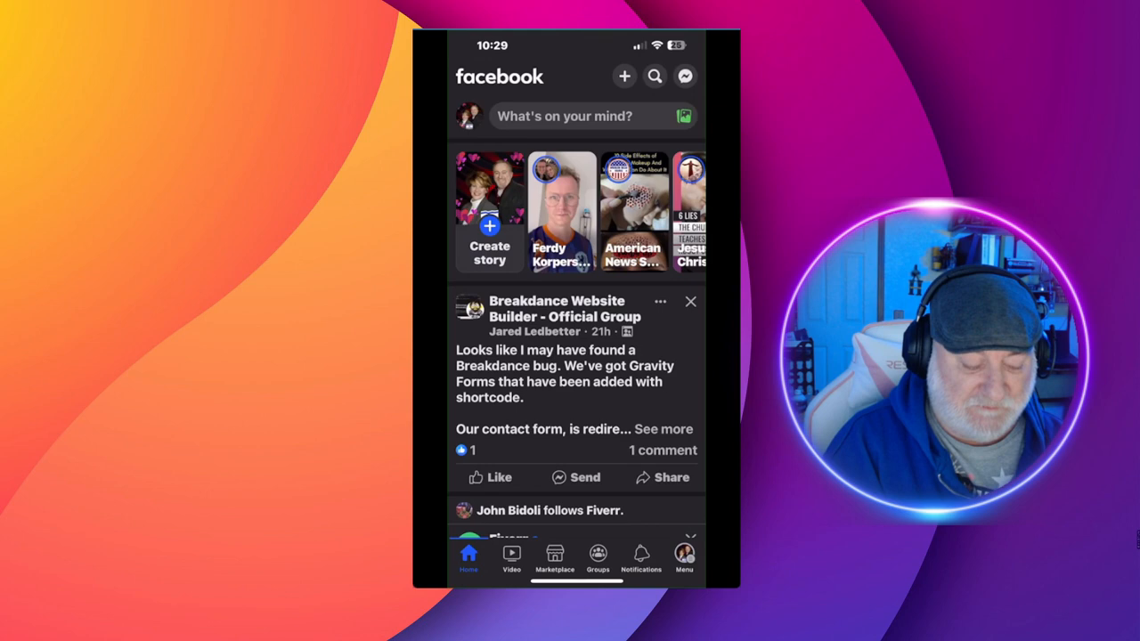
- Choose Save post on the Breakdance Website Builder group post to show collections
{"action": "left_click", "coordinate": [660, 301]}
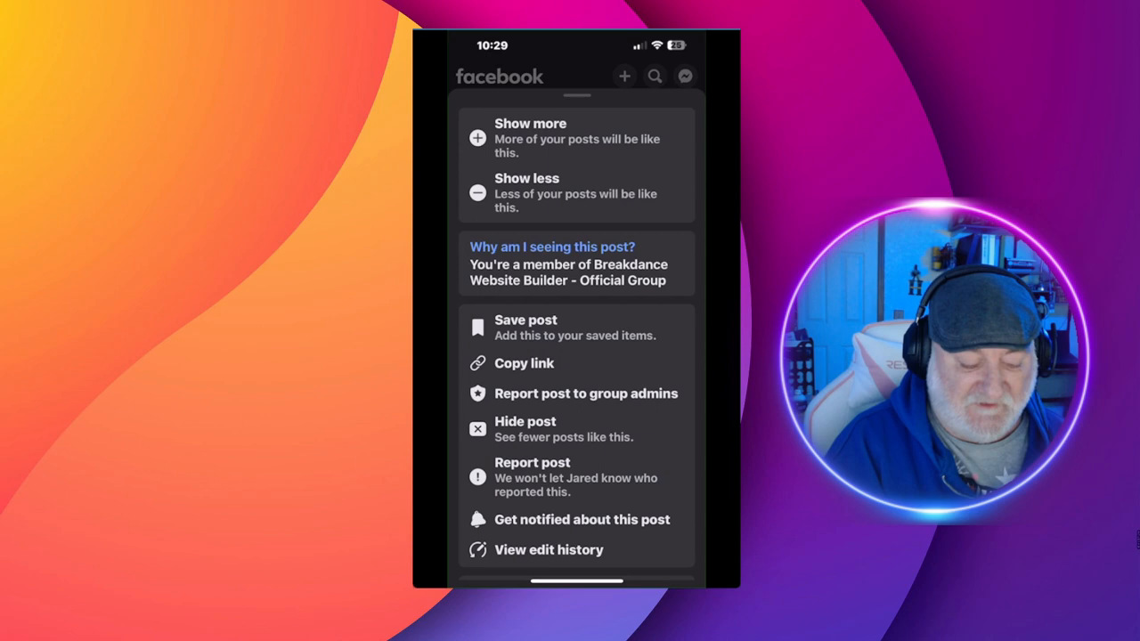
{"action": "left_click", "coordinate": [525, 327]}
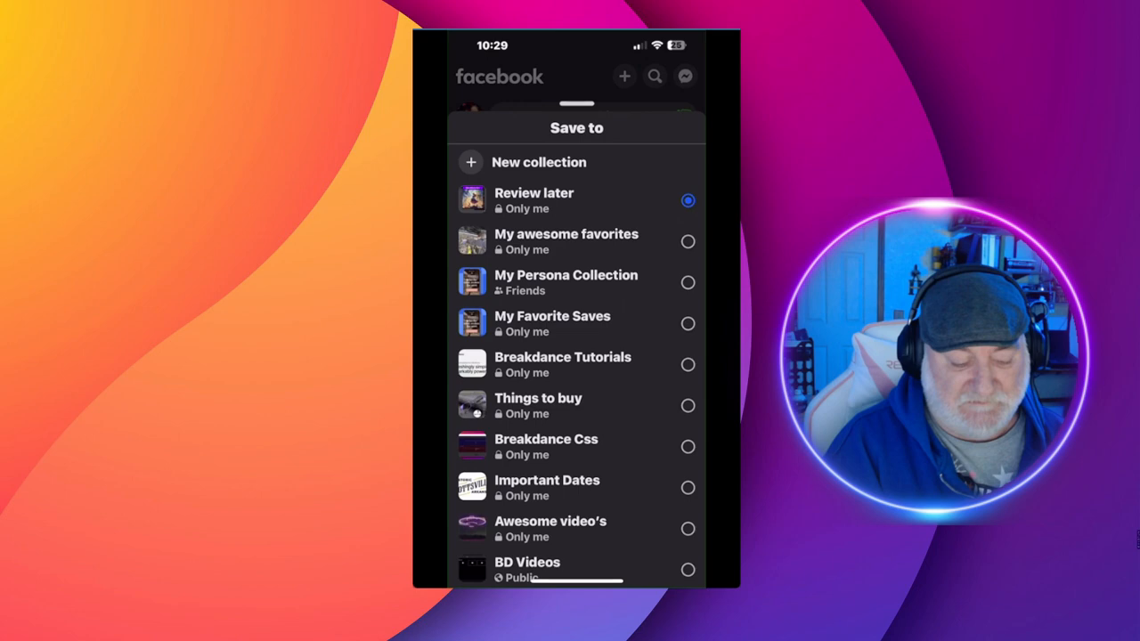